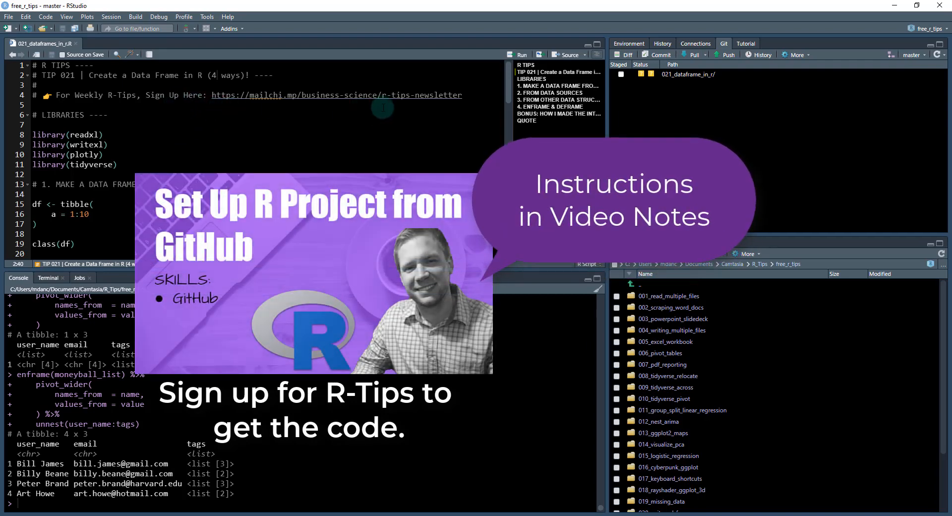
mouse_move(441, 109)
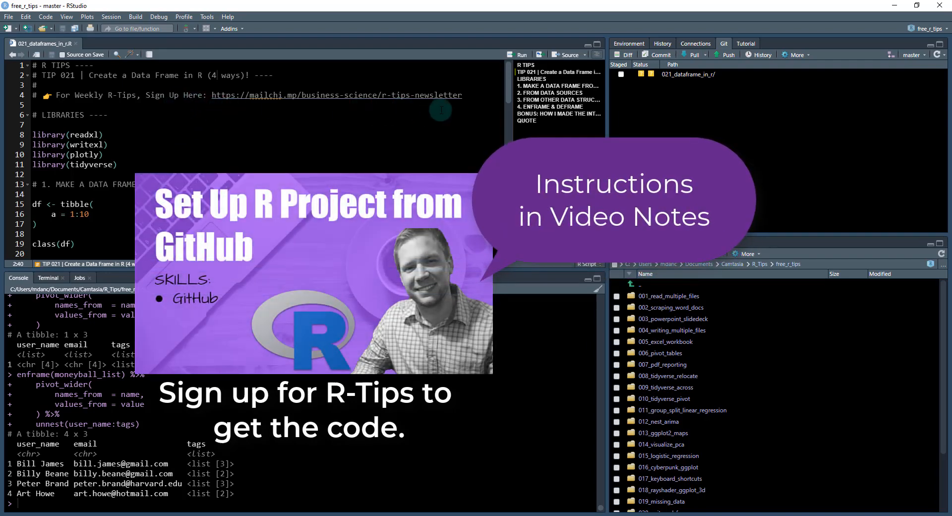
mouse_move(753, 101)
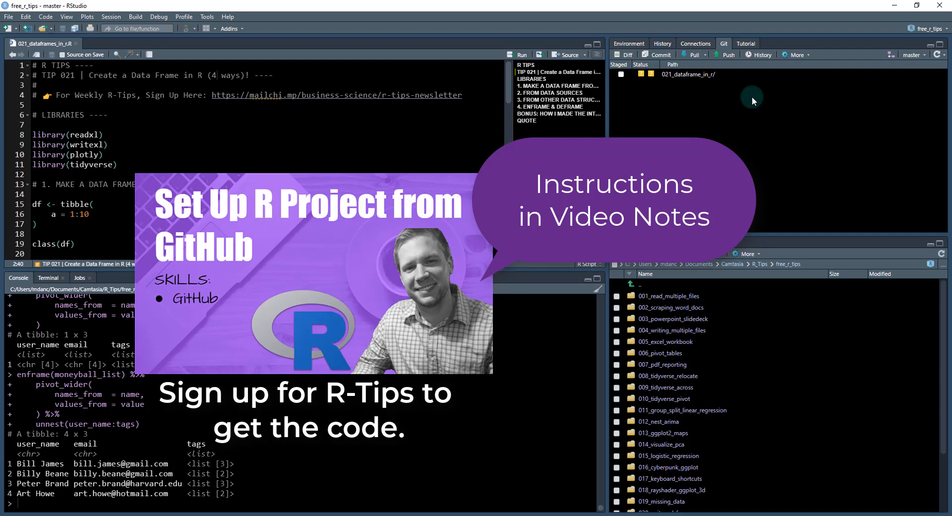
mouse_move(705, 73)
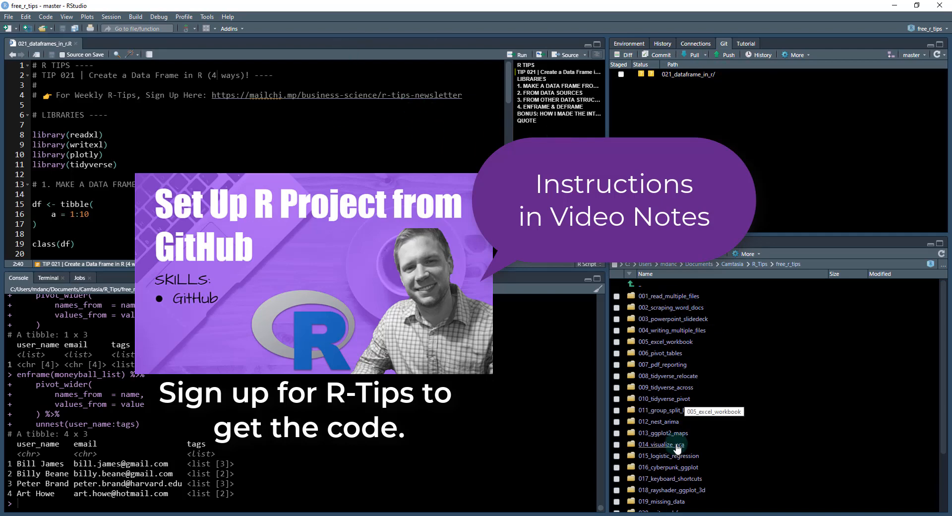
Open the 021_dataframe_in_r folder to list interest_rate.xlsx and 021_dataframes_in_r.R
scroll("down", 3)
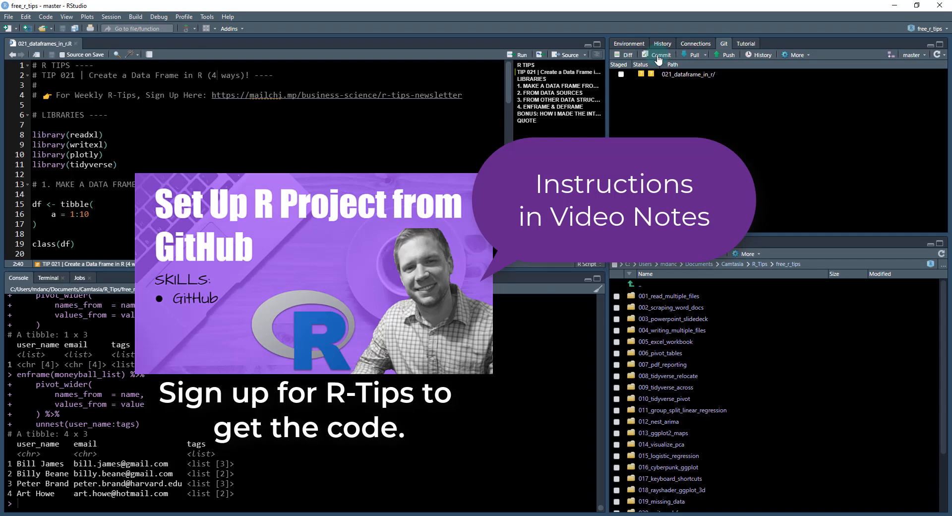
left_click(693, 54)
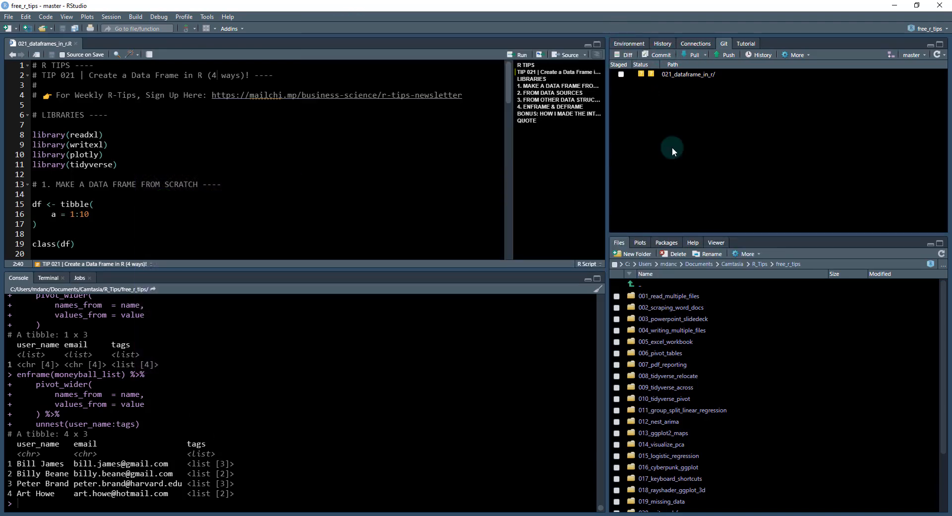
scroll("down", 3)
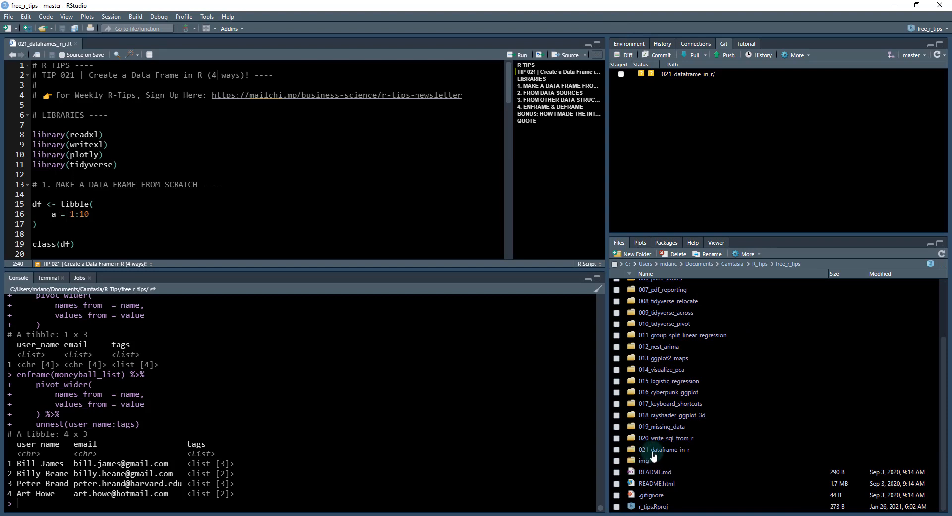
mouse_move(665, 455)
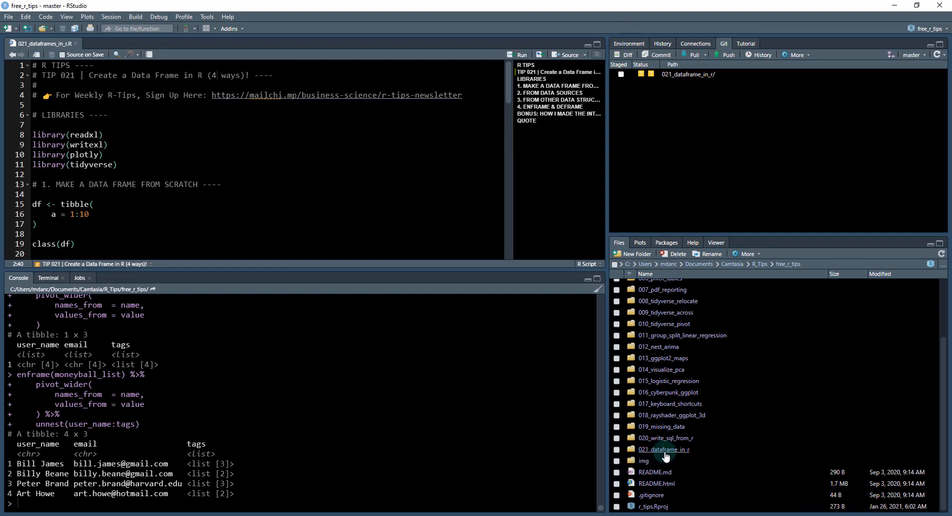
double_click(663, 449)
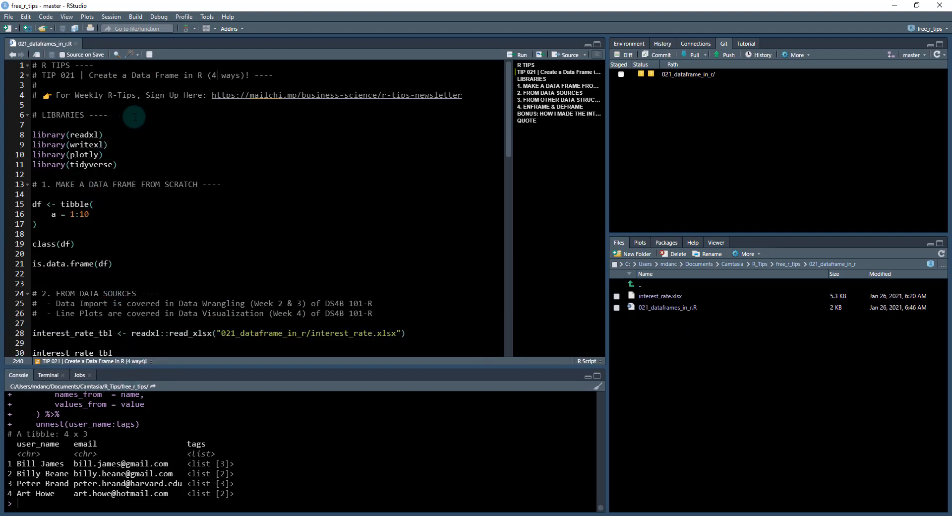
mouse_move(126, 132)
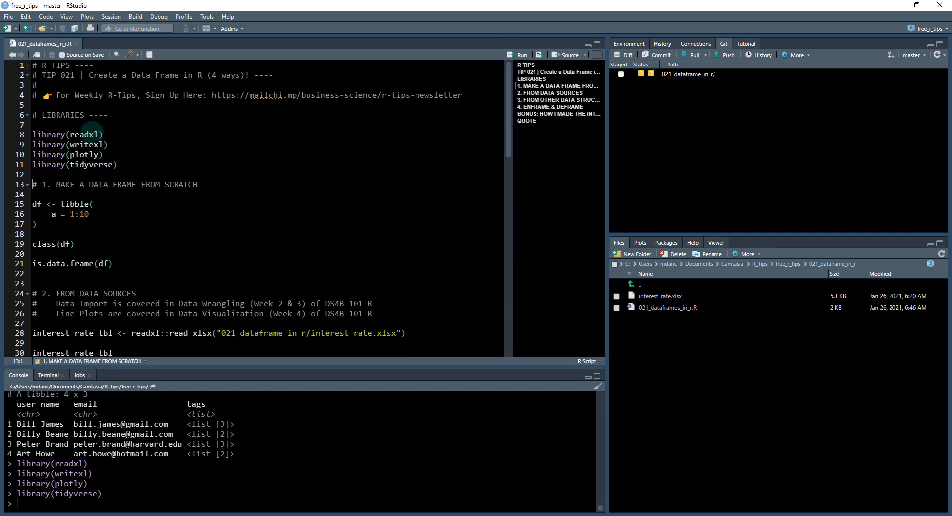
Load readxl, writexl, plotly and tidyverse, then assign df <- tibble(a = 1:10)
double_click(93, 164)
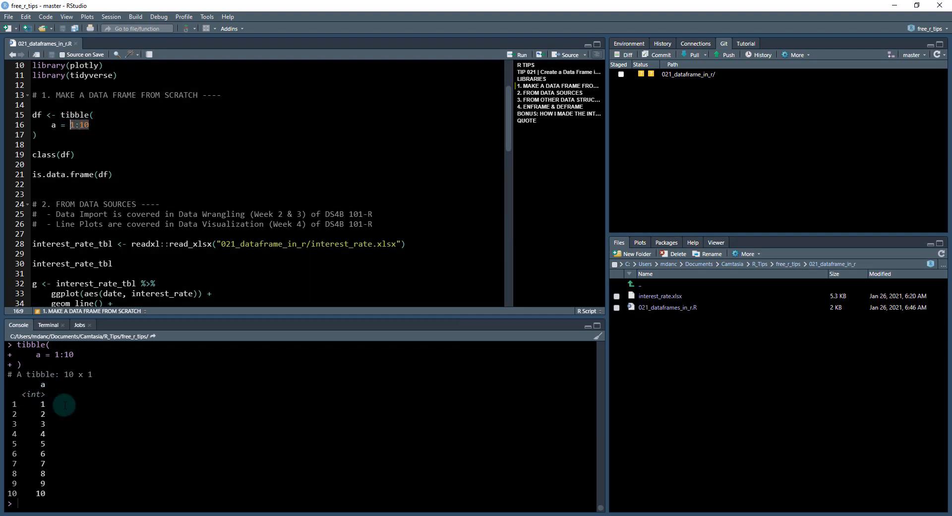
mouse_move(16, 386)
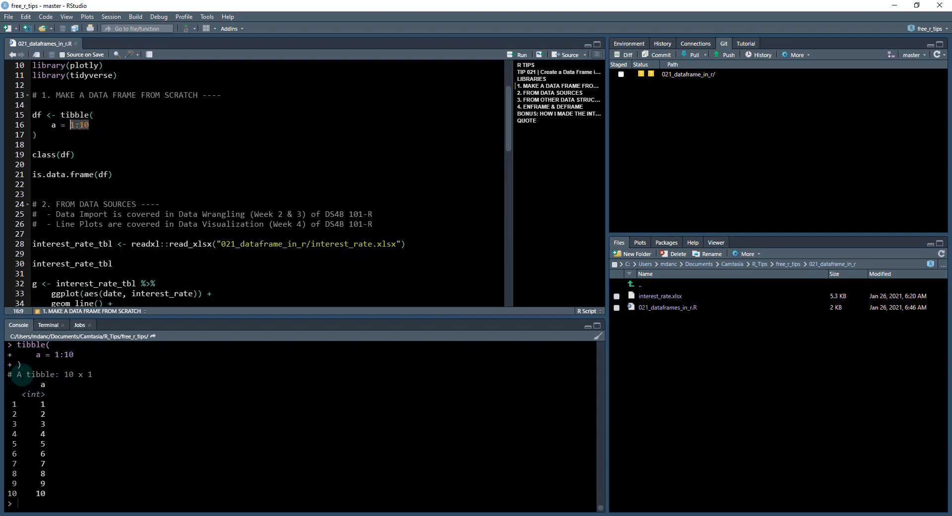
double_click(41, 374)
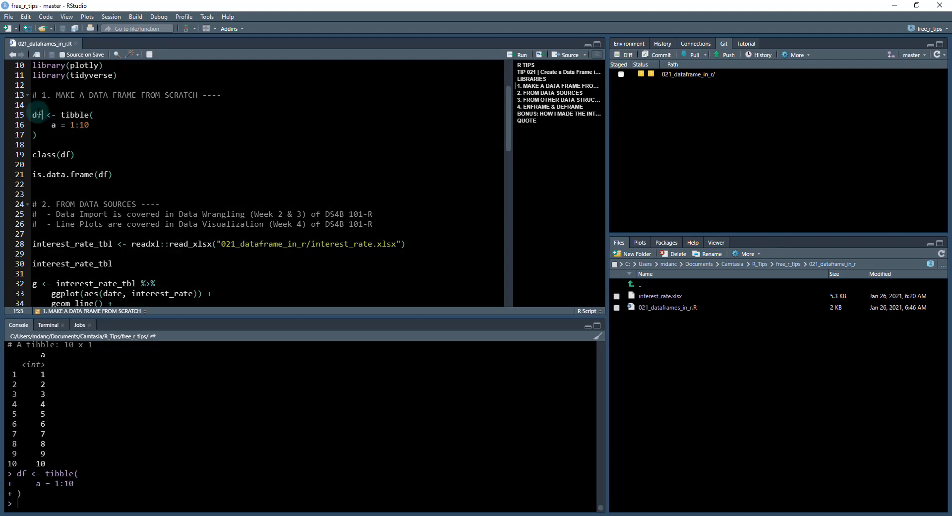
View df from the Environment pane, filter column a to 5–10, then close the viewer
left_click(628, 44)
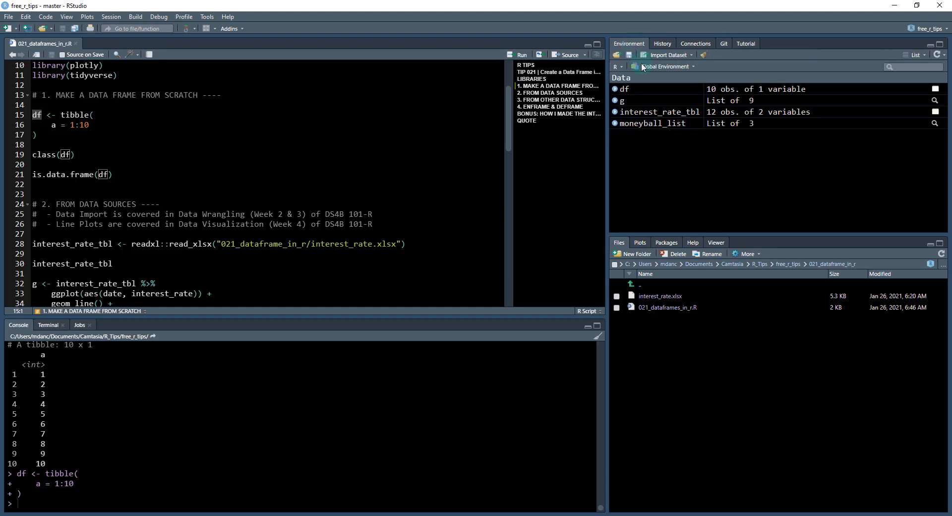
left_click(624, 89)
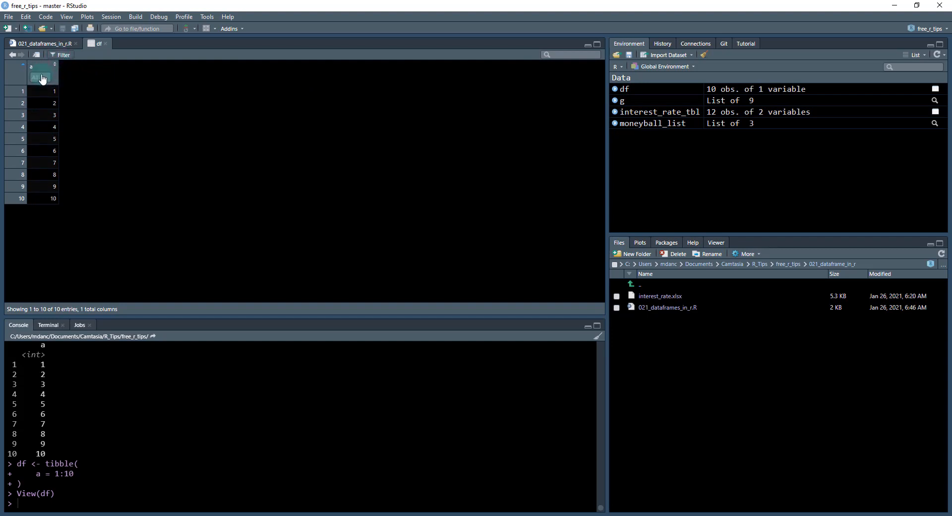
left_click(41, 76)
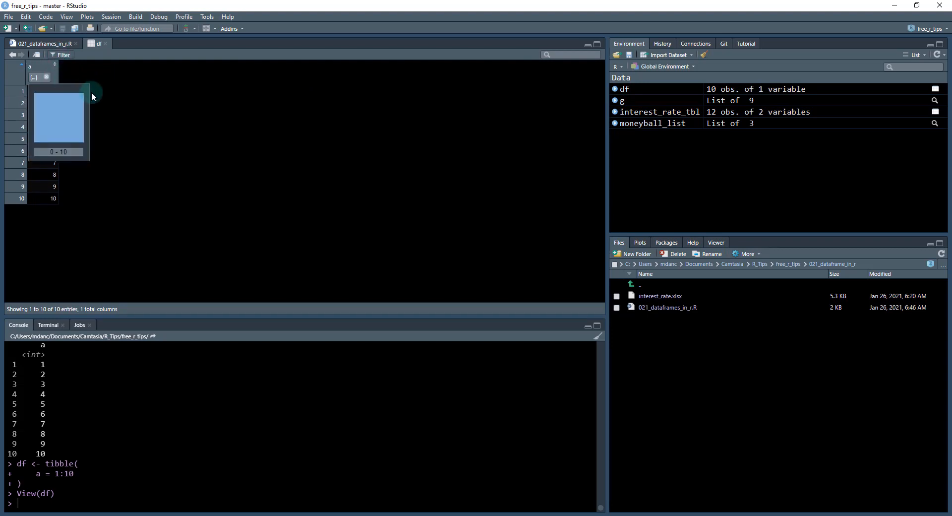
left_click(58, 151)
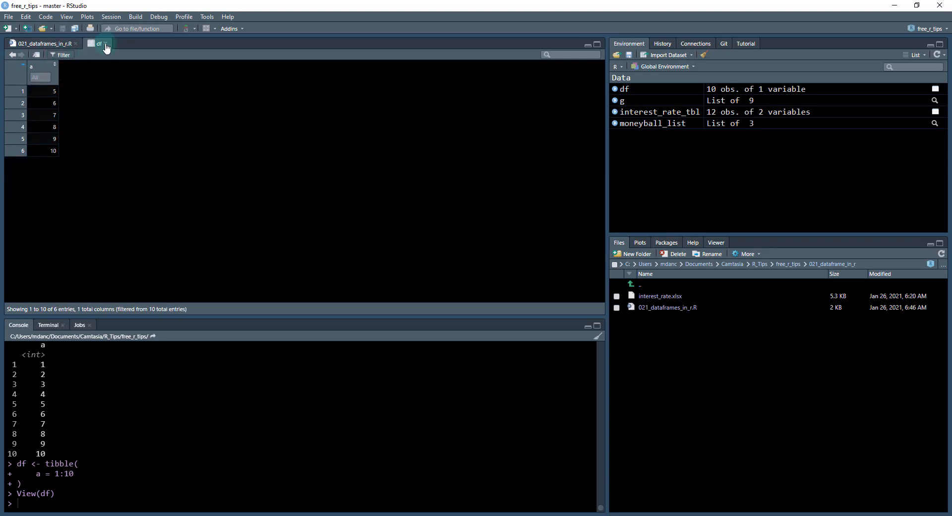
left_click(34, 43)
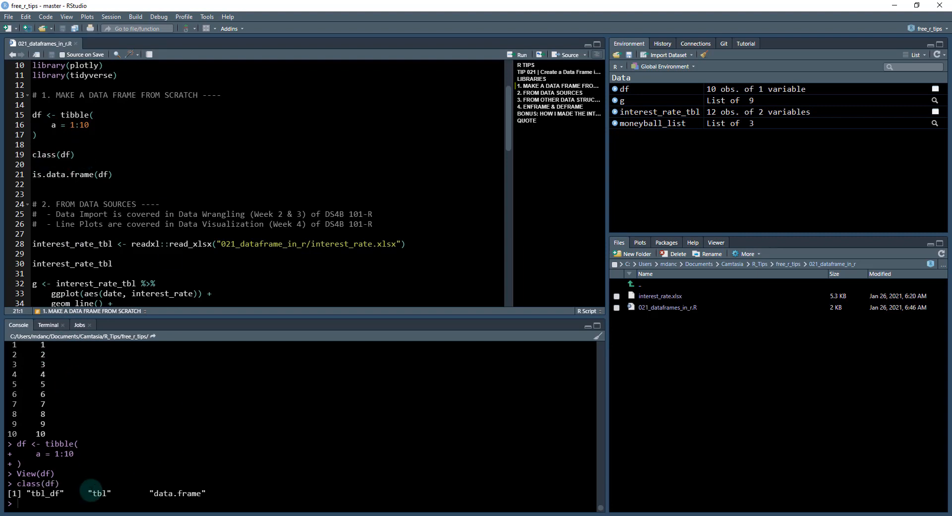
mouse_move(156, 494)
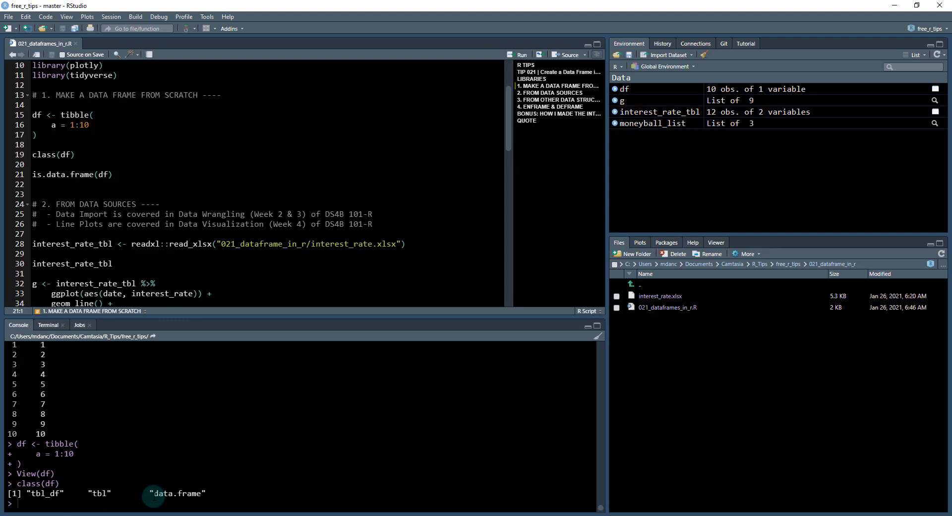
Run class(df) and is.data.frame(df), showing tbl_df, tbl, data.frame and TRUE
double_click(172, 493)
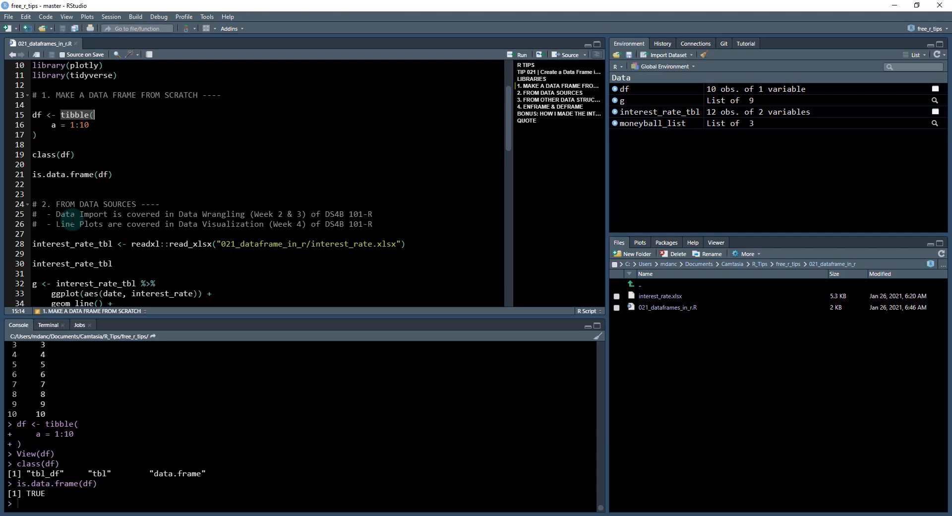
scroll("down", 3)
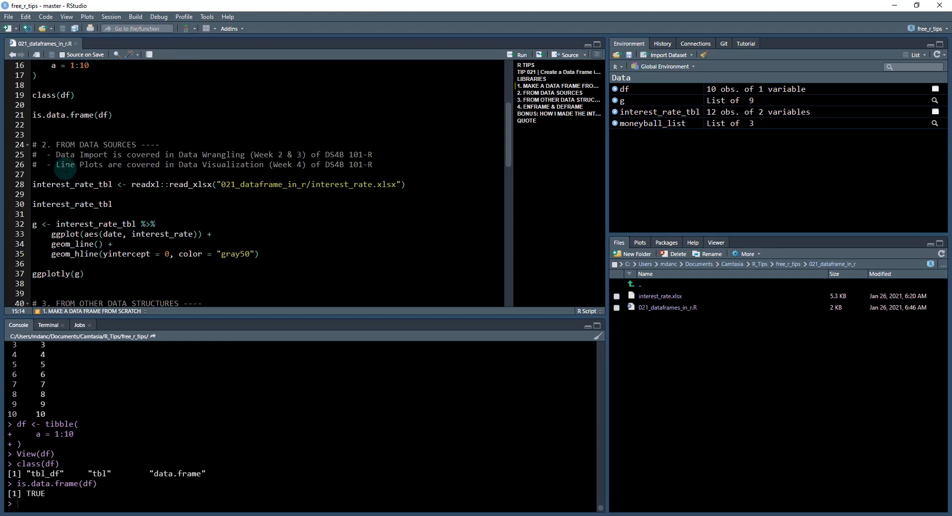
double_click(89, 145)
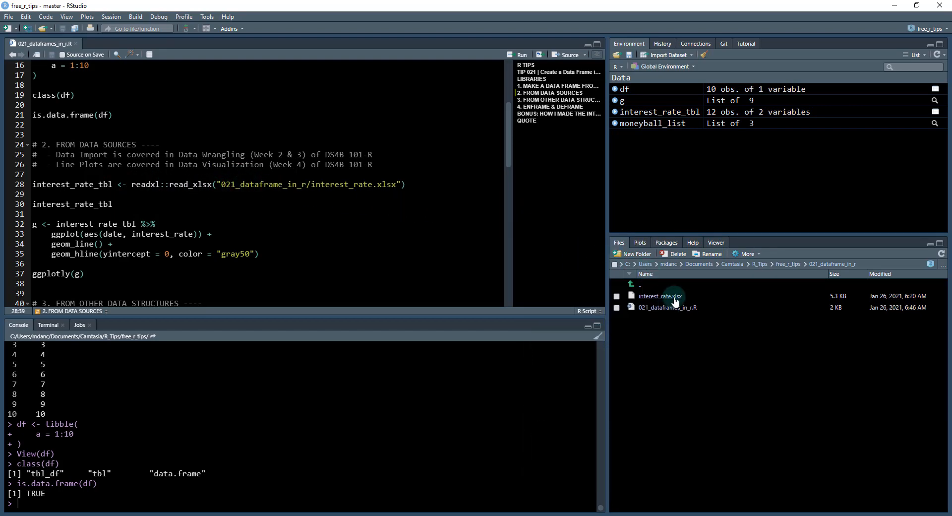
View interest_rate.xlsx in Excel to inspect its twelve date and interest_rate rows
right_click(660, 296)
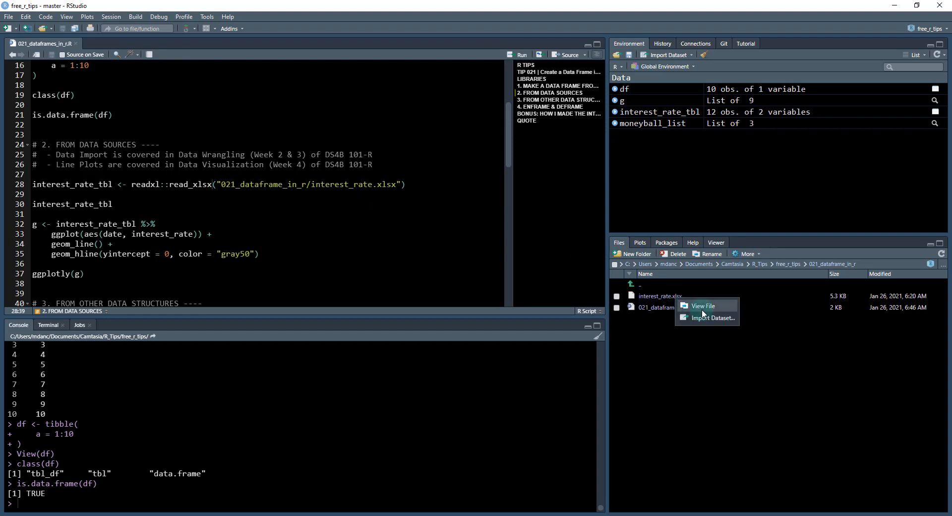
left_click(703, 305)
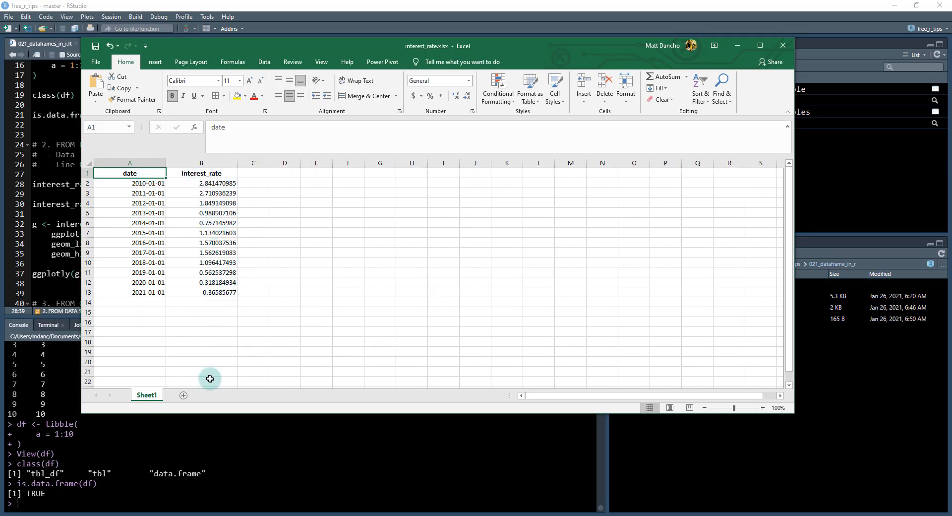
mouse_move(139, 106)
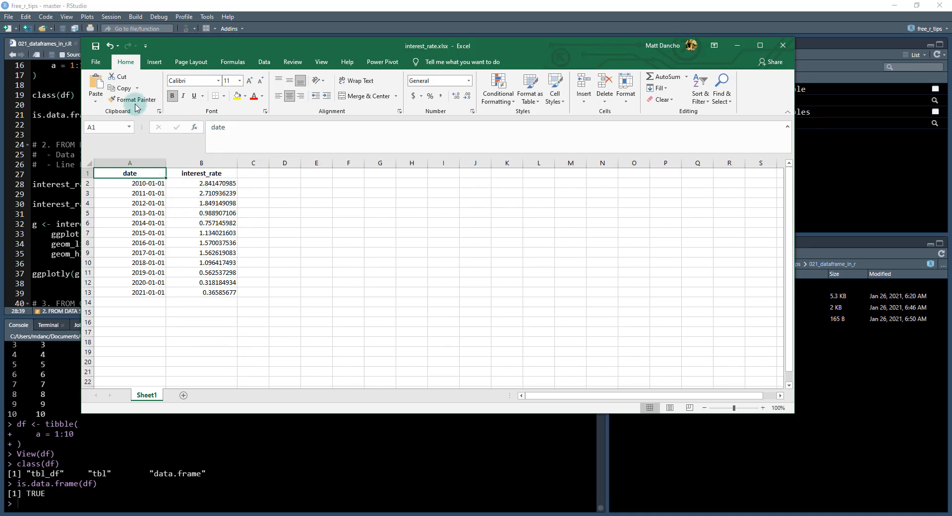
left_click(781, 44)
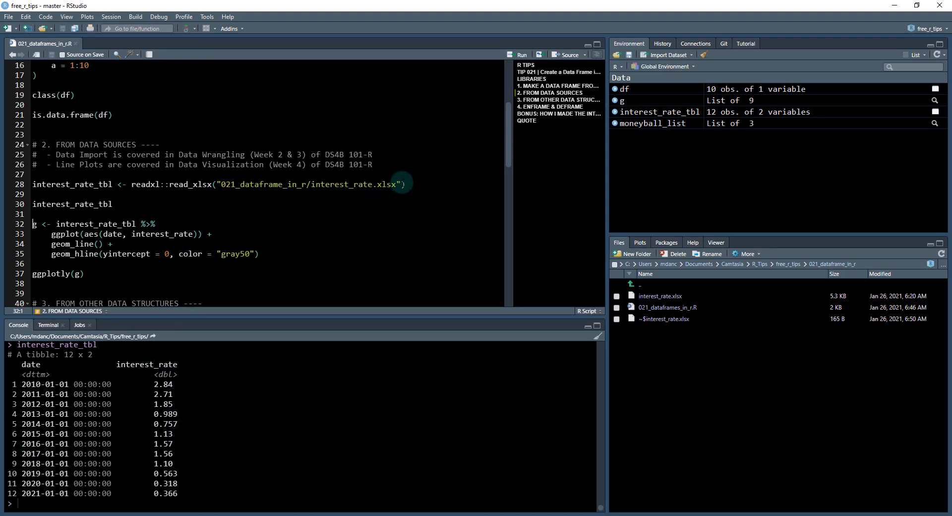
Import sheet = 1 of interest_rate.xlsx and plot interest_rate over date with ggplotly
type(",")
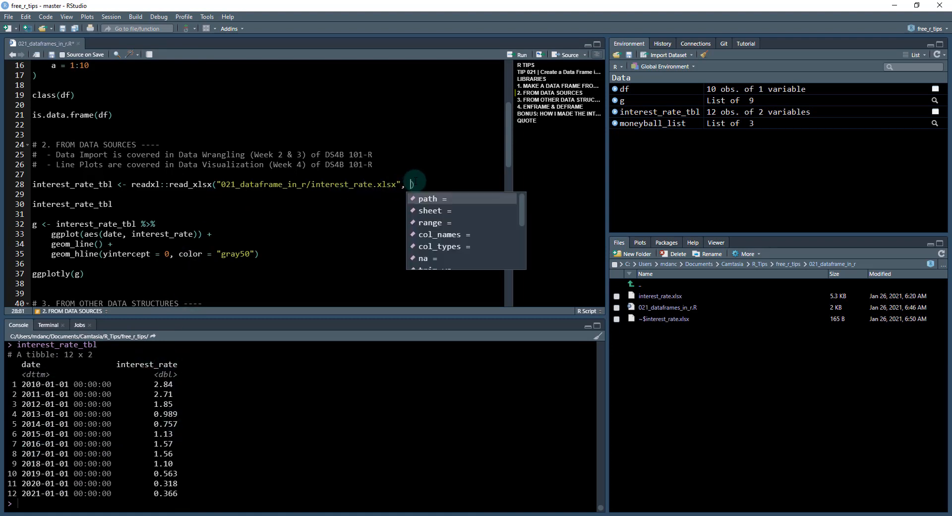
type("sheet = 1")
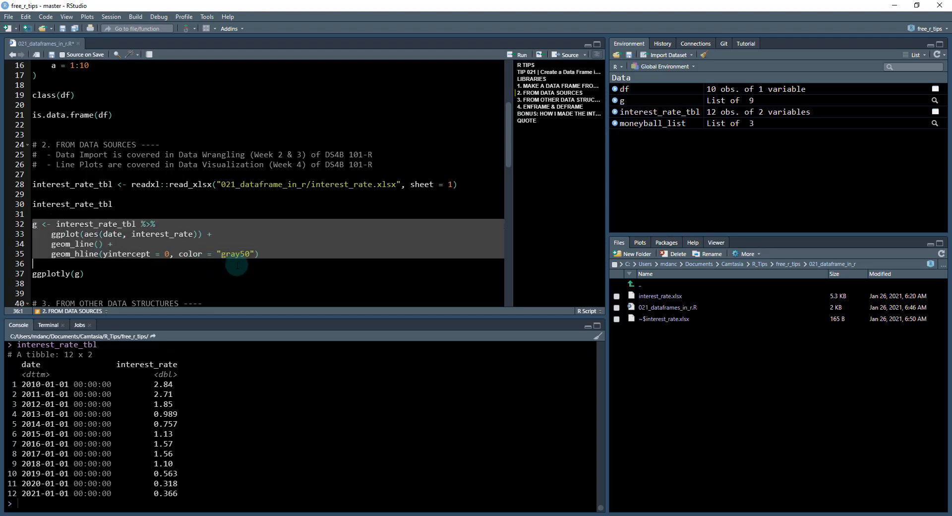
left_click(264, 254)
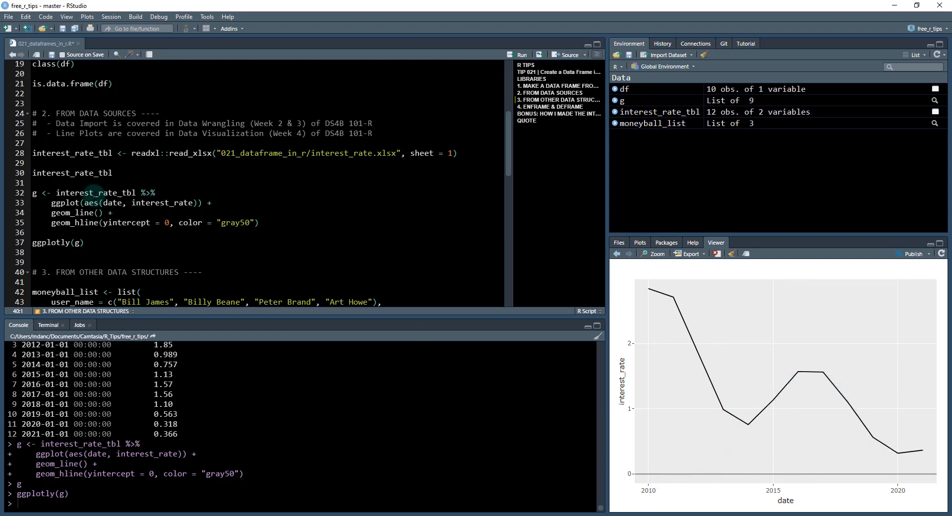
scroll("down", 3)
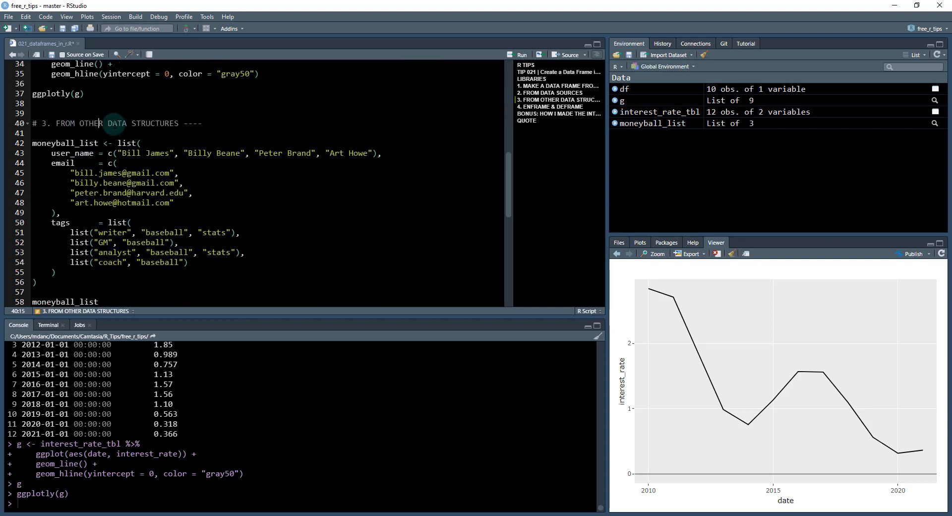
mouse_move(207, 121)
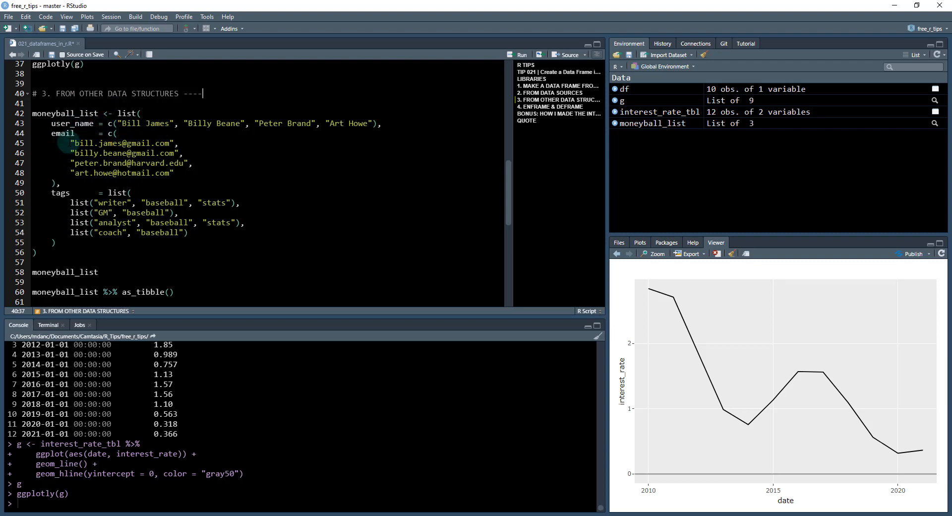
mouse_move(111, 192)
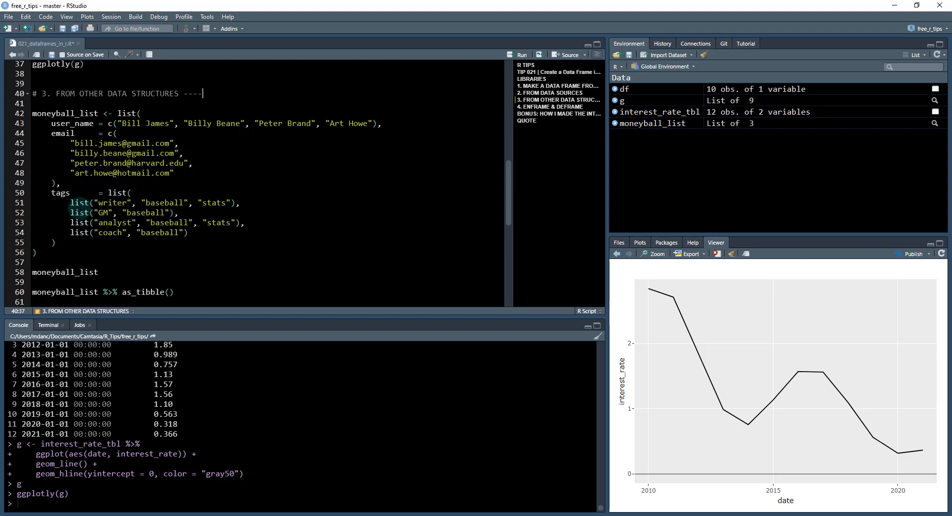
Run the moneyball_list definition, view it, and expand its tags element
left_click(44, 123)
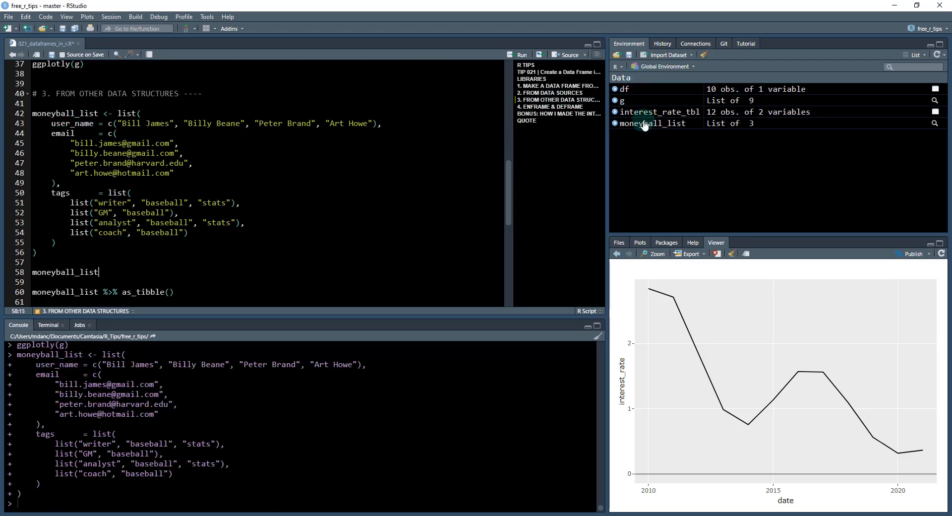
left_click(645, 123)
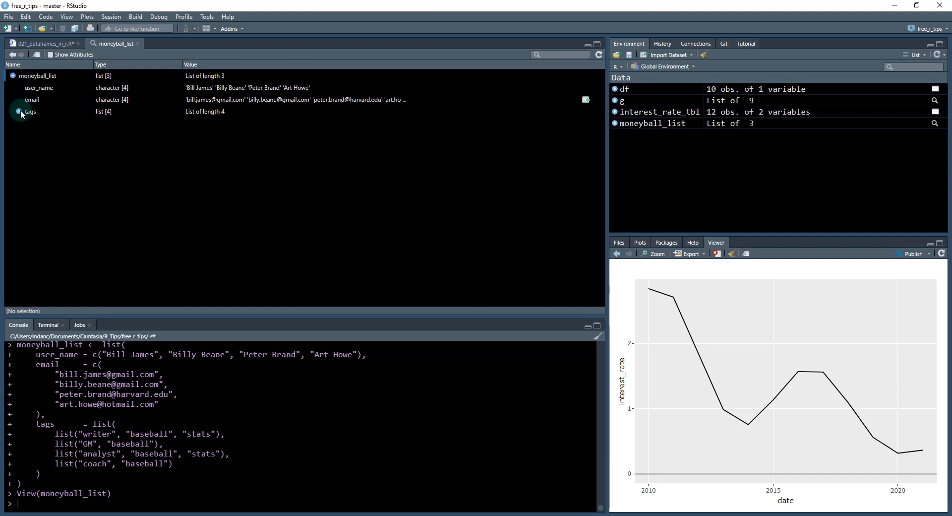
left_click(19, 111)
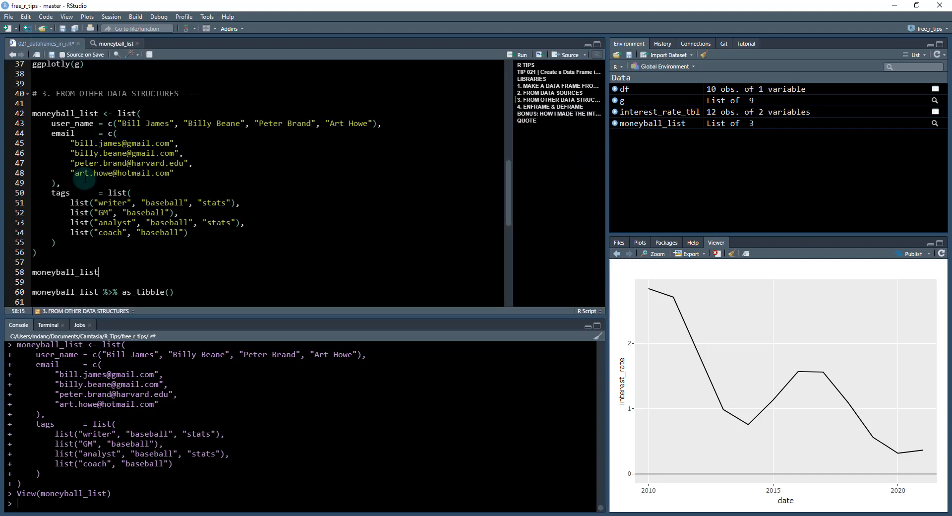
scroll("down", 3)
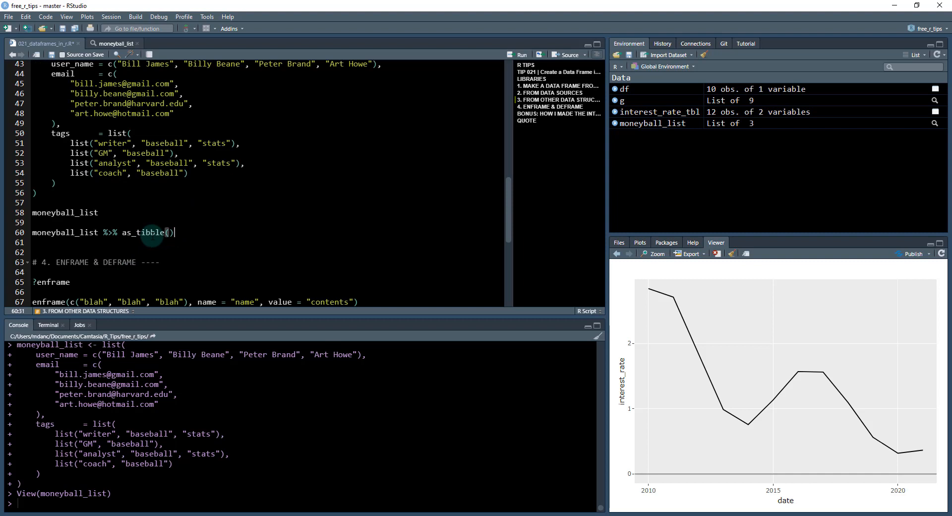
mouse_move(188, 242)
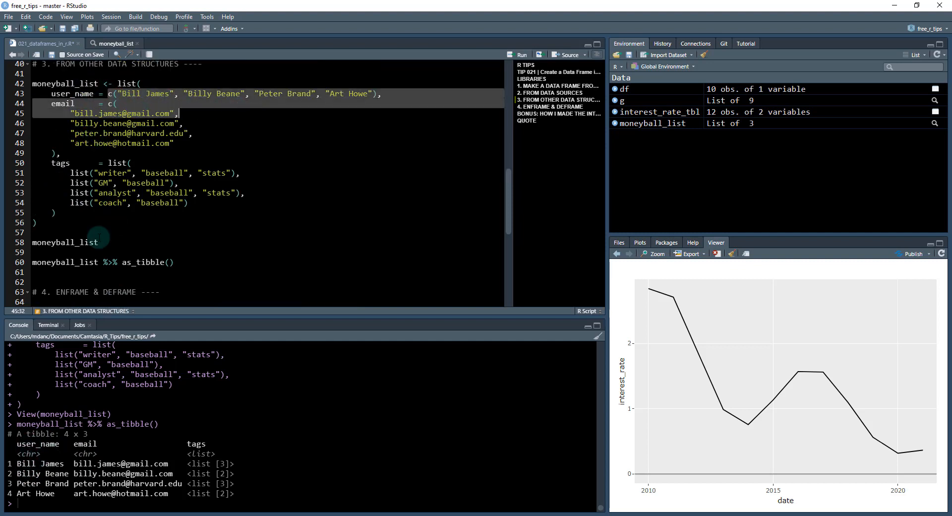
mouse_move(108, 248)
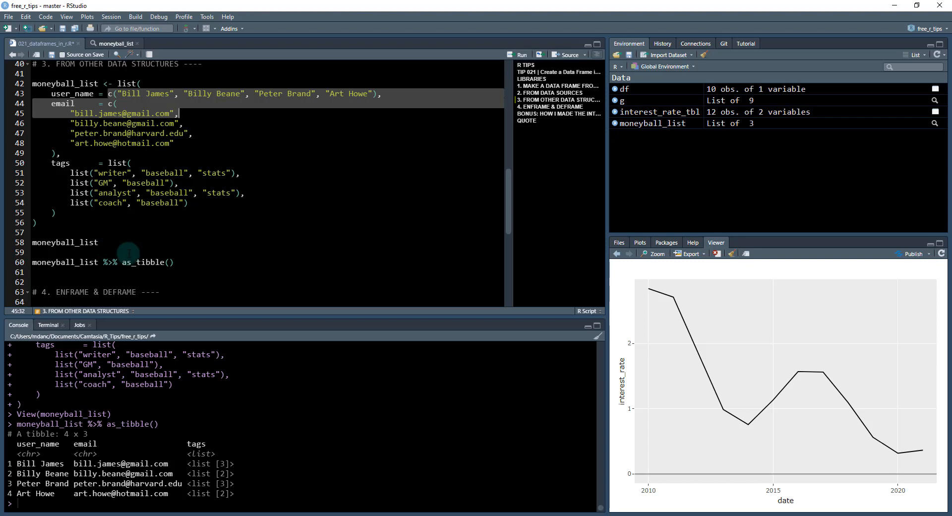
mouse_move(125, 231)
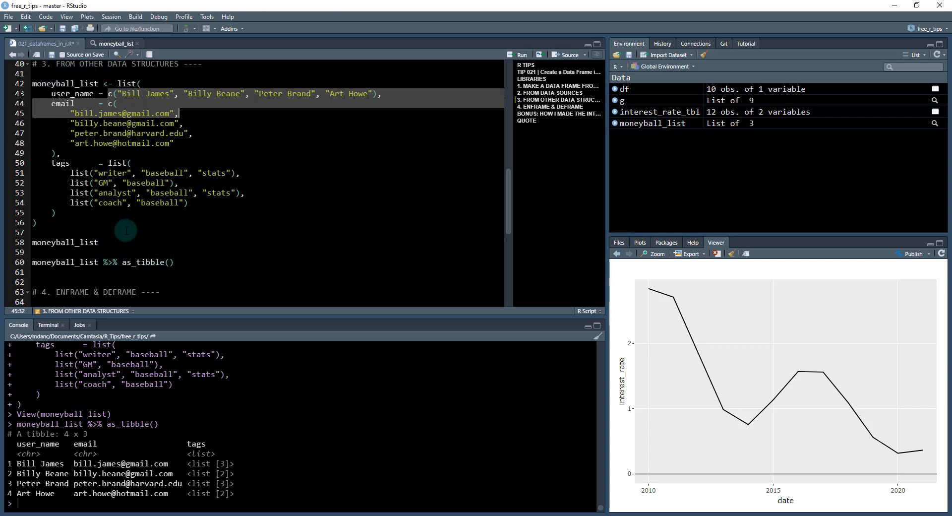
mouse_move(198, 267)
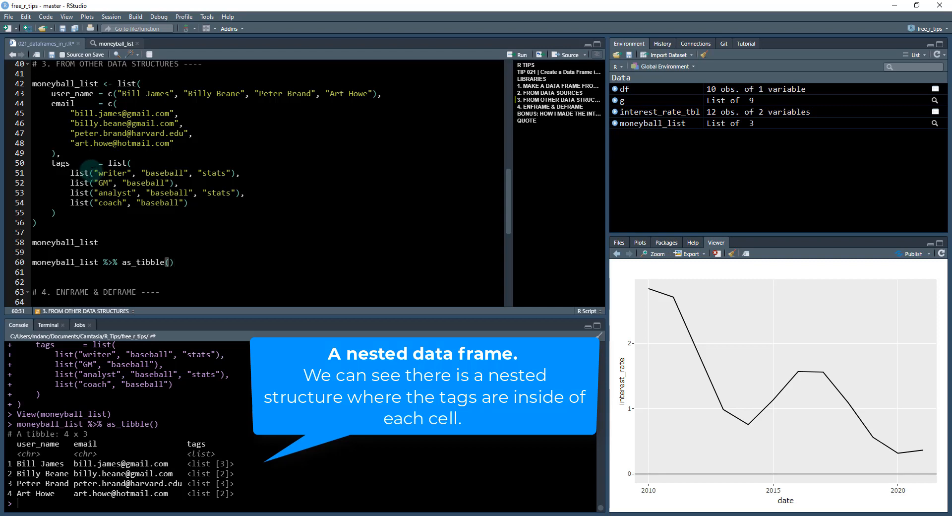
Change the first tags list() to c() and rerun moneyball_list %>% as_tibble()
left_click(80, 173)
type("c")
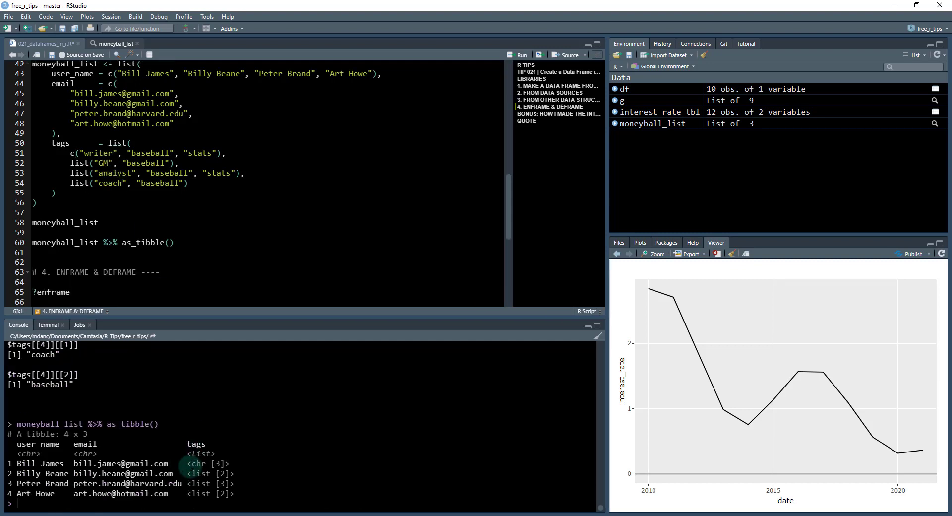
left_click(79, 153)
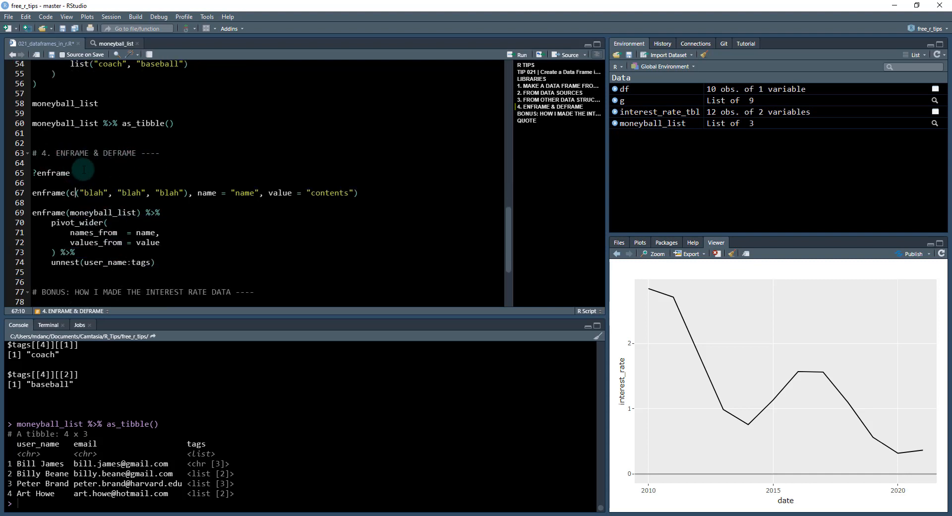
Run enframe on three 'blah' strings, then append %>% deframe() and run it
left_click(35, 193)
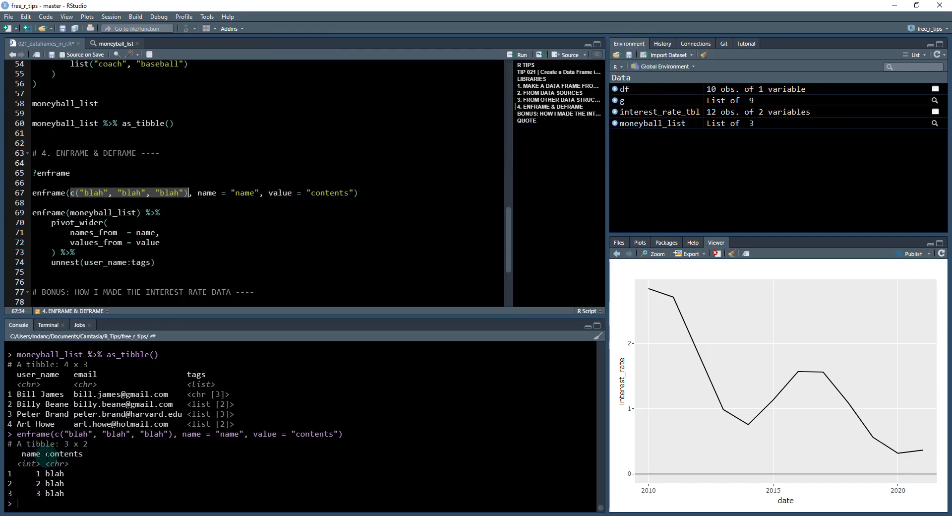
double_click(57, 454)
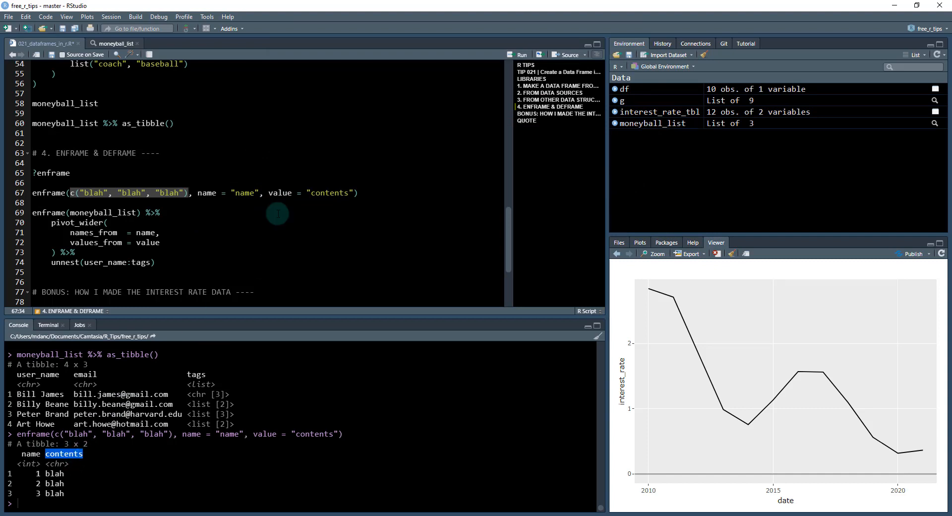
left_click(374, 190)
type(" %>% def")
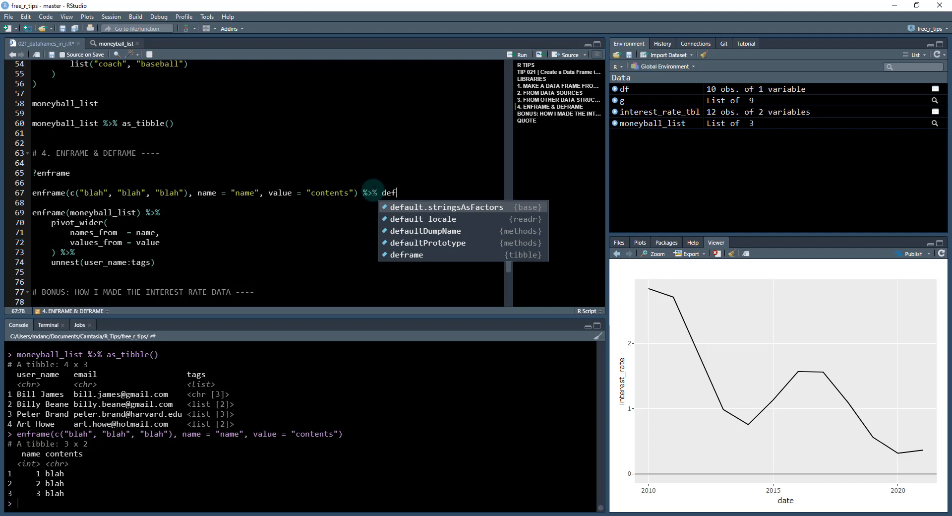
key("Escape")
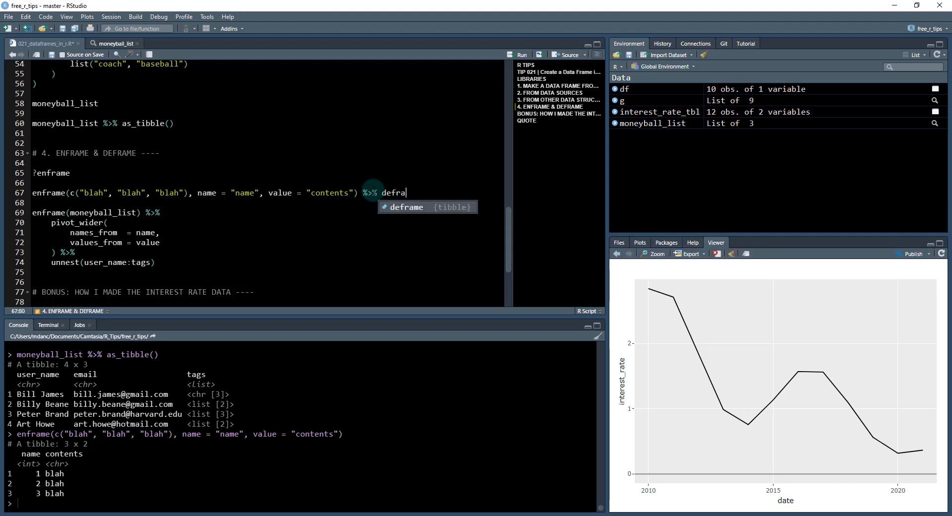
key("Tab")
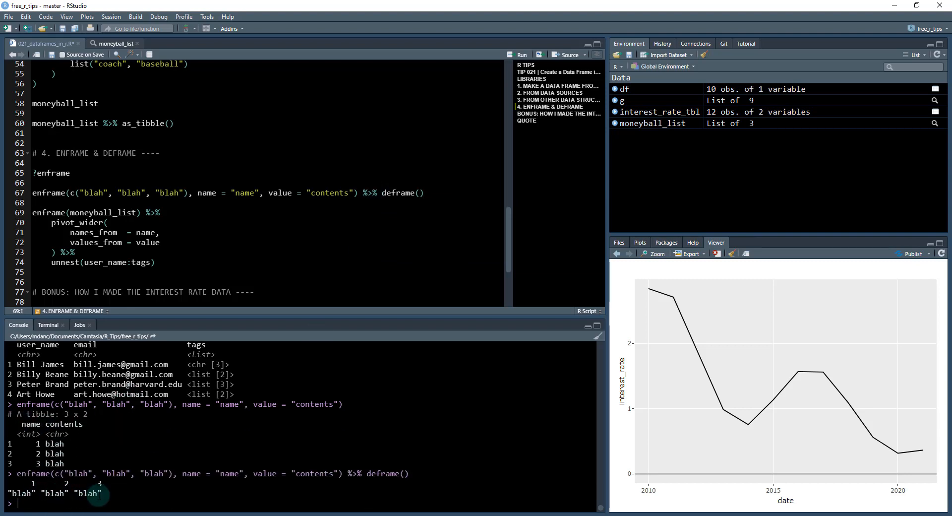
left_click(89, 193)
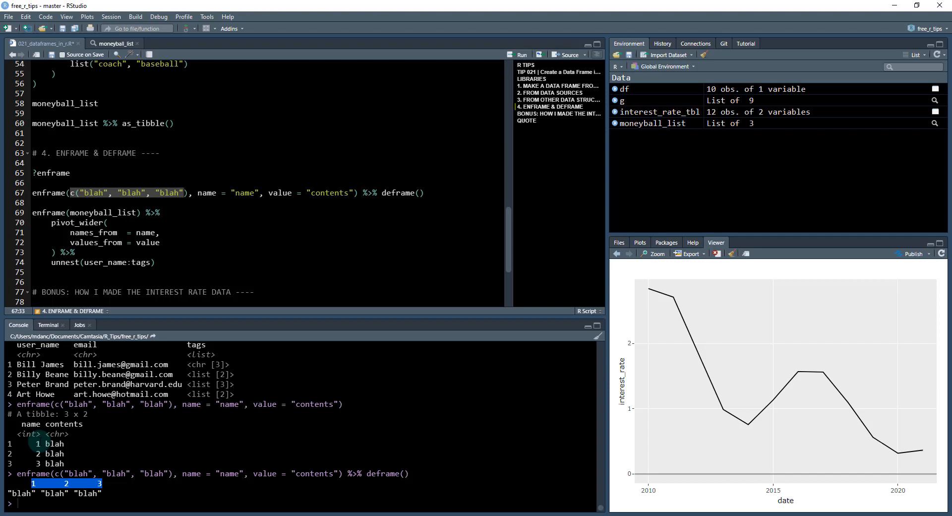
mouse_move(69, 197)
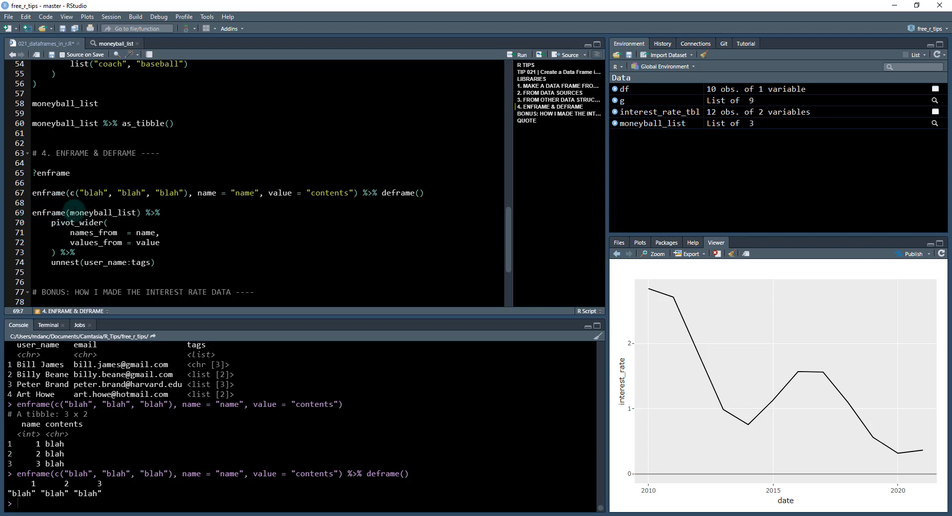
Run the enframe(moneyball_list), pivot_wider and unnest pipeline on lines 69–74
double_click(103, 212)
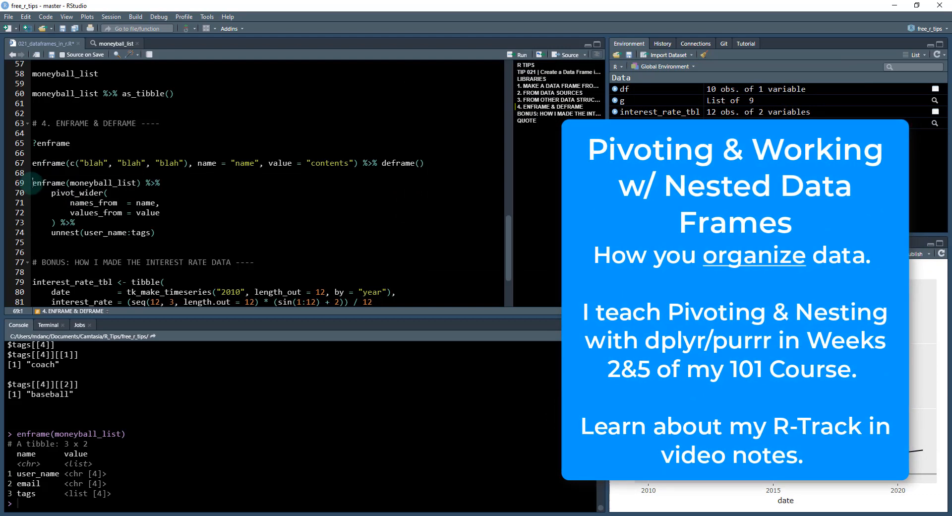
left_click_drag(34, 183, 144, 183)
type("unnest")
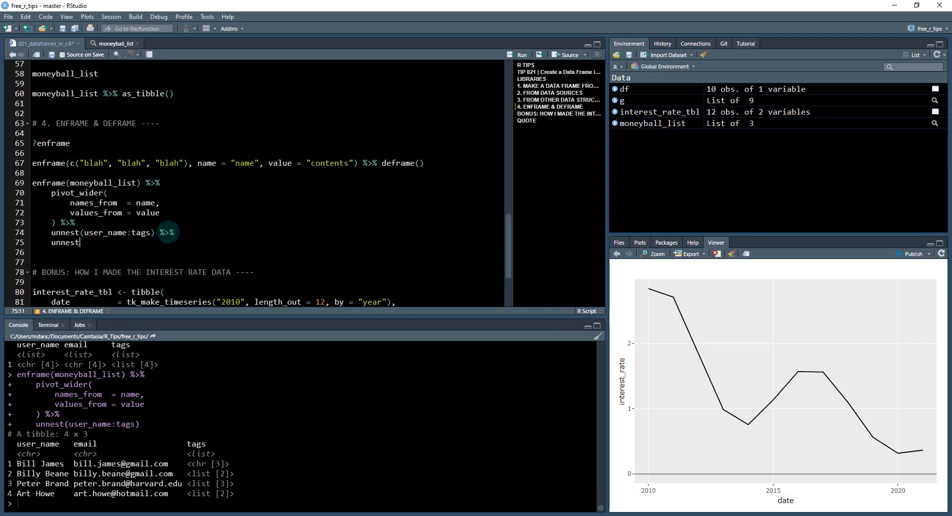
Add unnest(tags) to the pipeline on line 75 and run it
type("(")
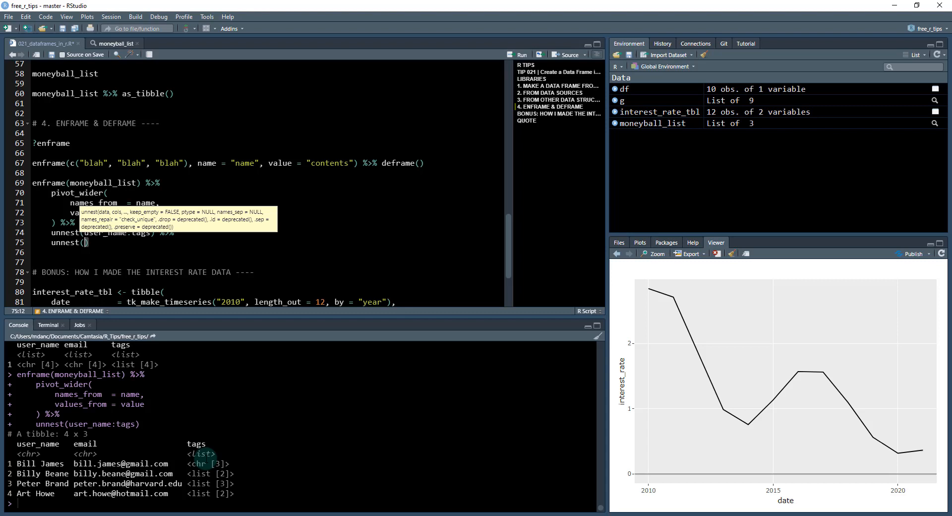
mouse_move(114, 244)
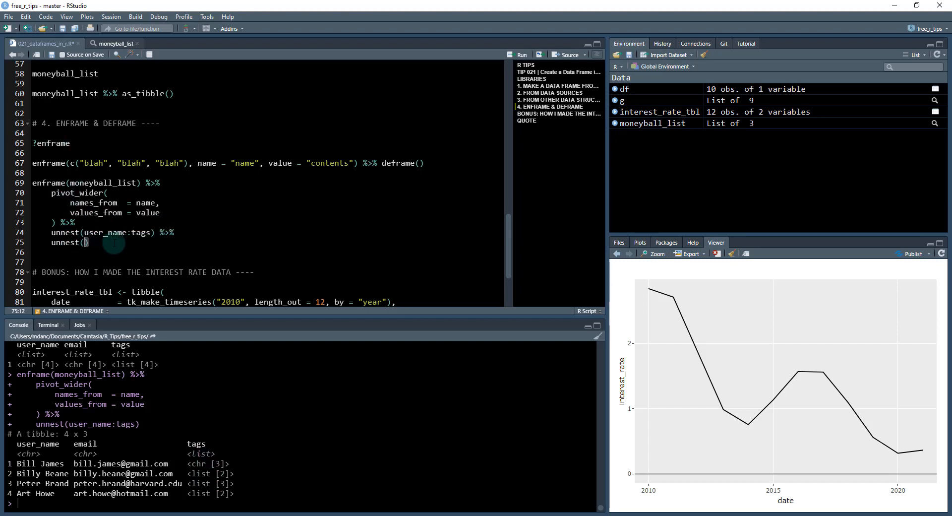
double_click(201, 464)
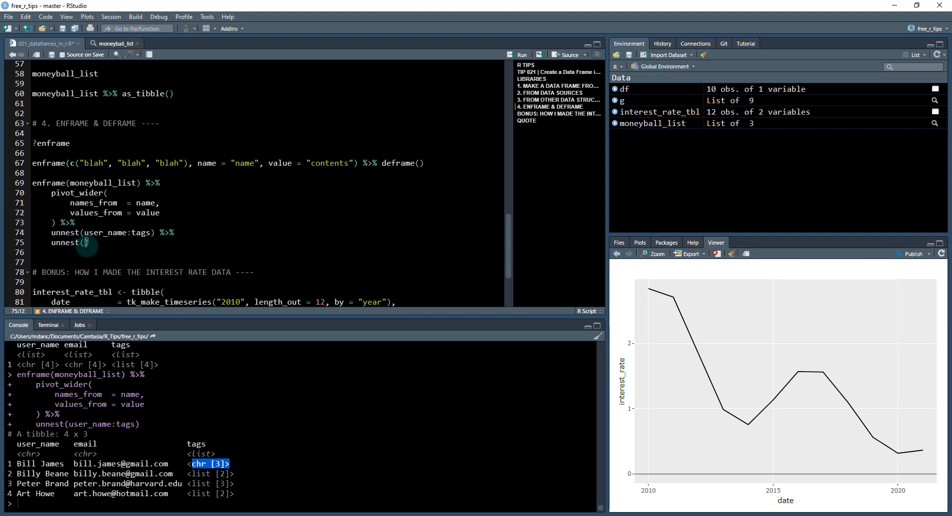
type("tags")
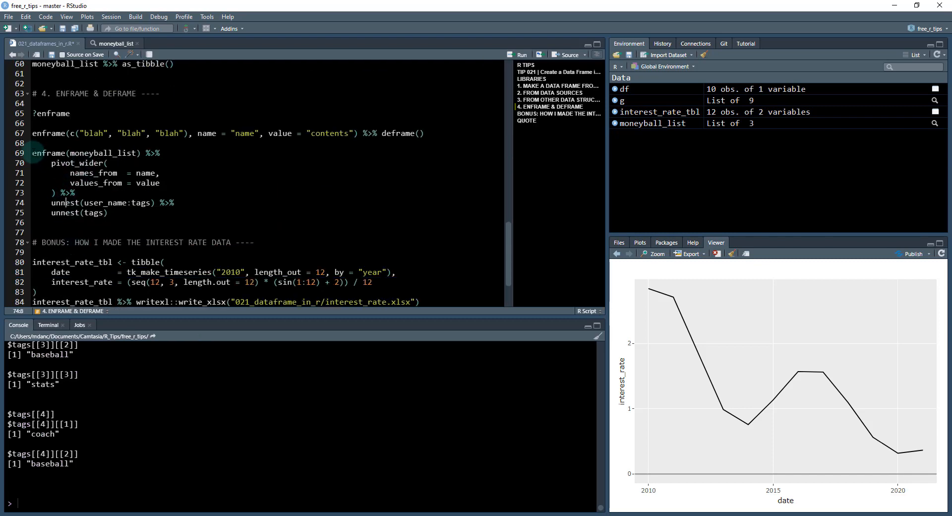
left_click_drag(34, 152, 175, 202)
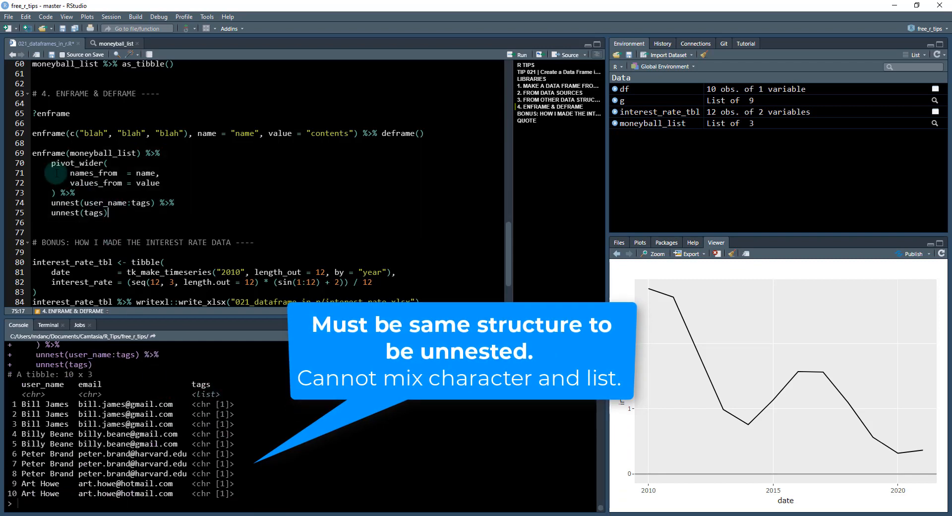
Pipe into a second unnest(tags) on line 76 for one plain tag per row
type("%>%")
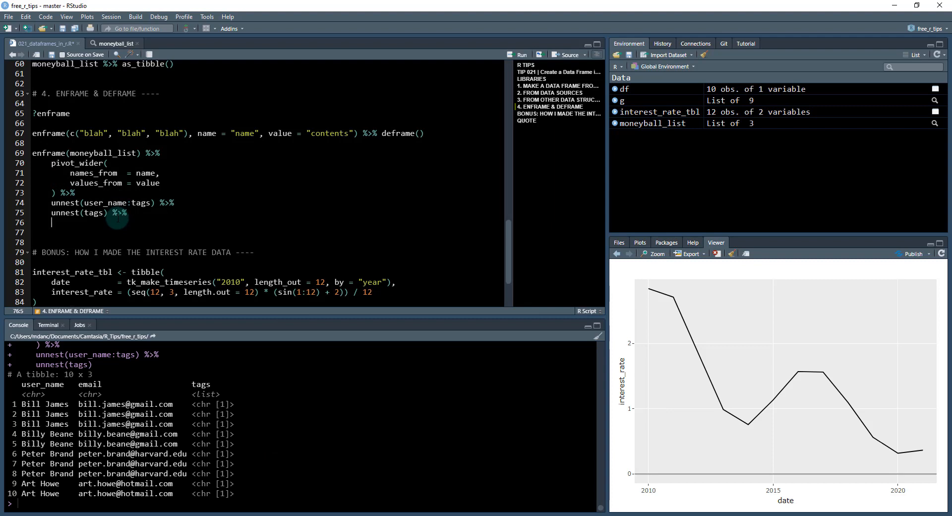
type("unnest(tags")
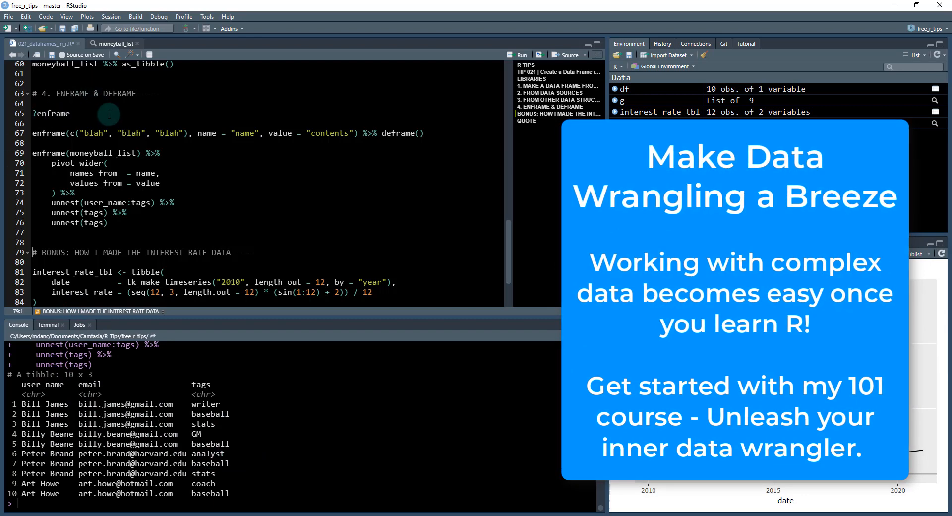
mouse_move(133, 203)
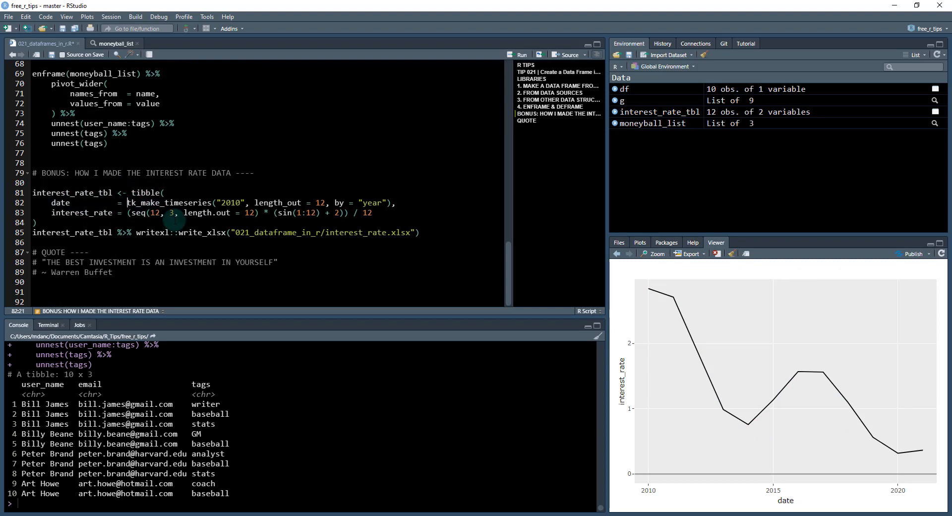
Prefix tk_make_timeseries with timetk:: and run the yearly dates and interest_rate expressions
type("timetk::")
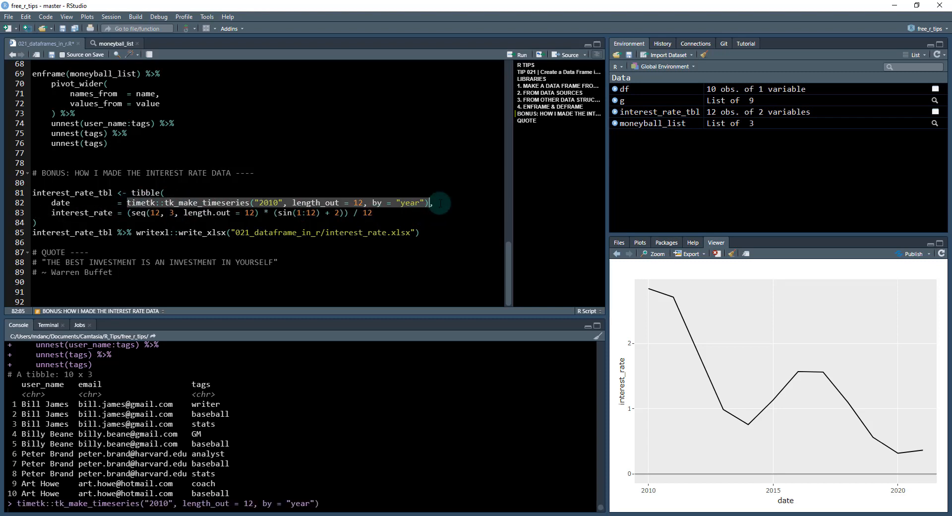
key("Enter")
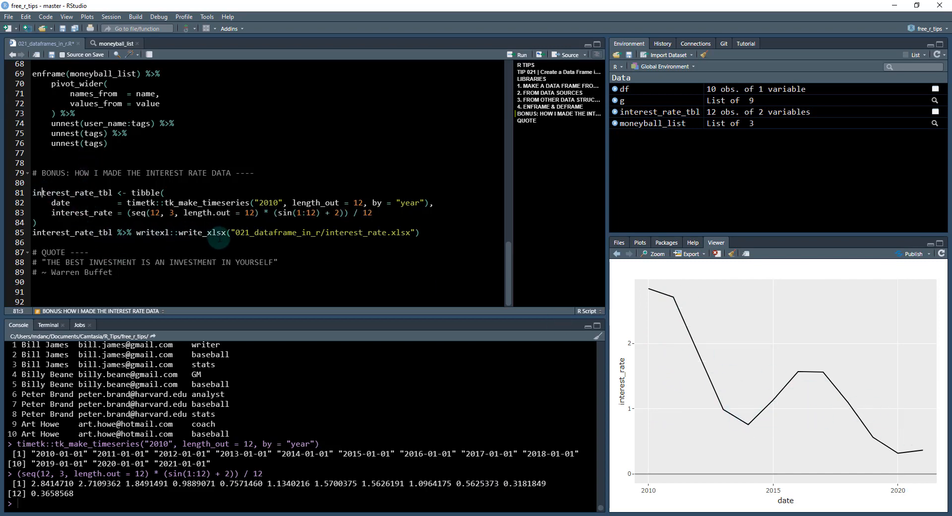
mouse_move(125, 192)
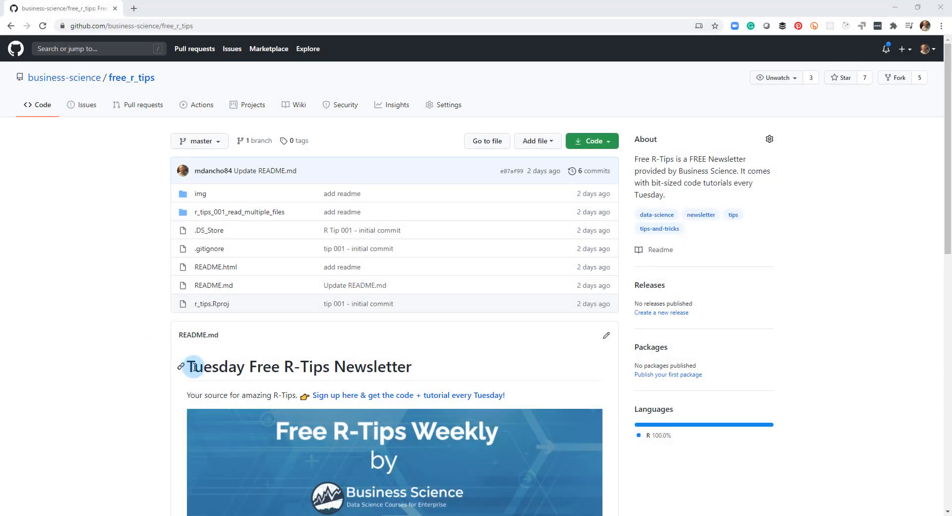
mouse_move(313, 370)
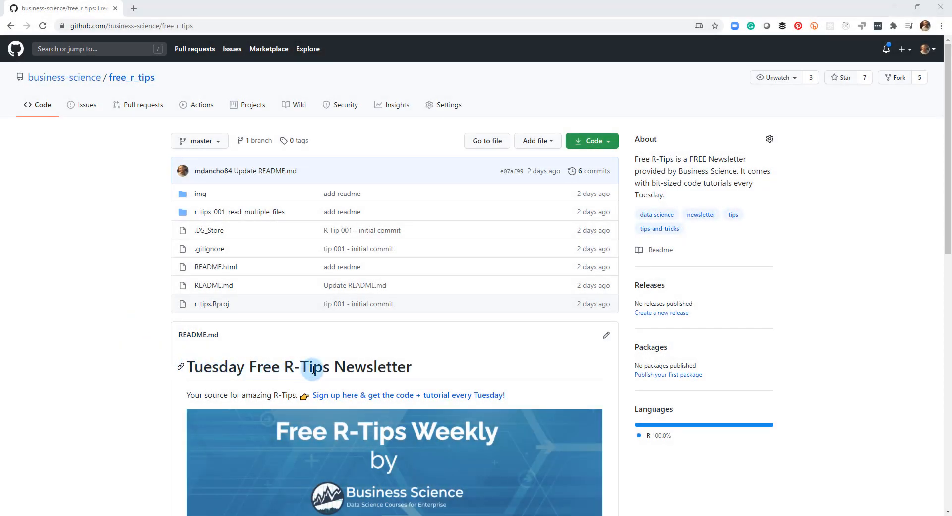
mouse_move(331, 399)
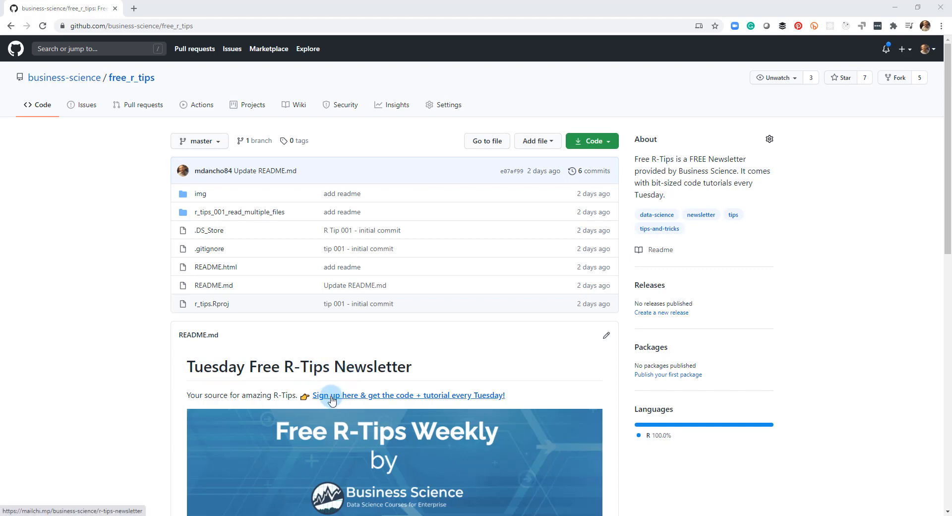
Follow the README's 'Sign up here & get the code + tutorial every Tuesday!' link
left_click(333, 395)
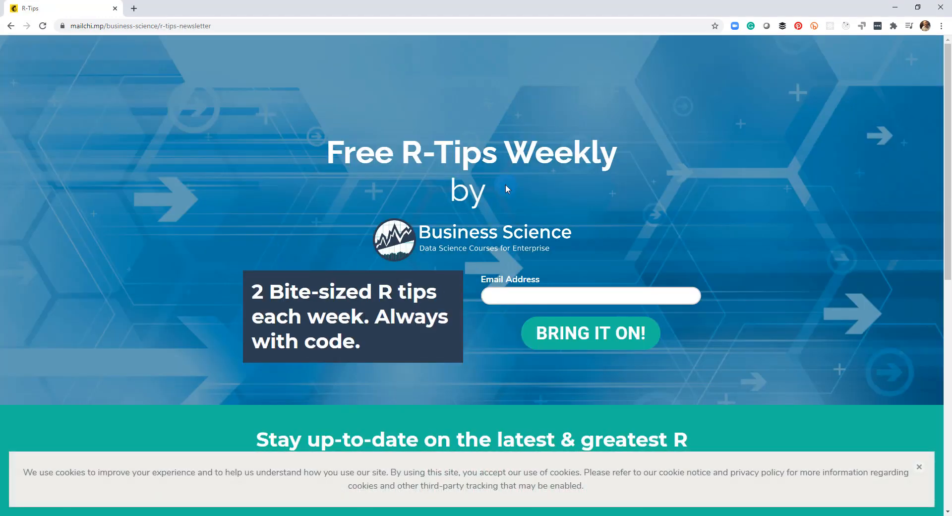
mouse_move(283, 240)
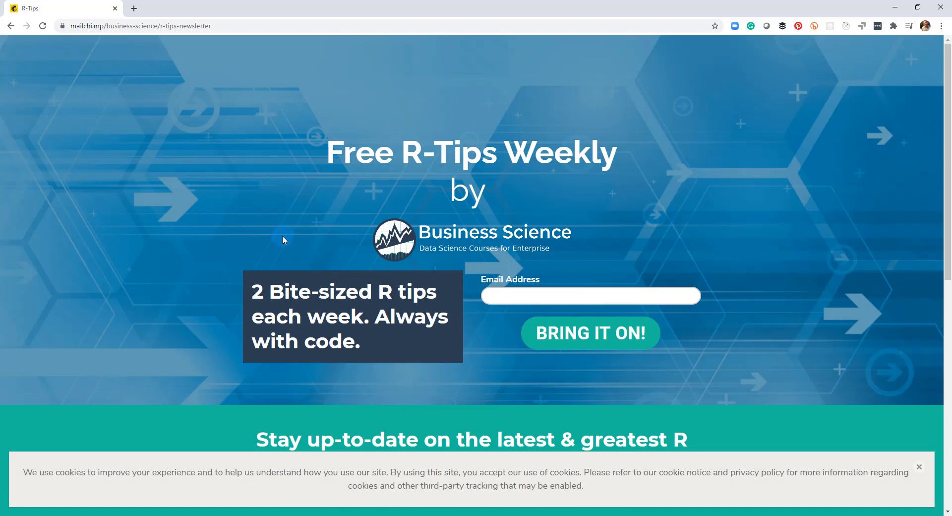